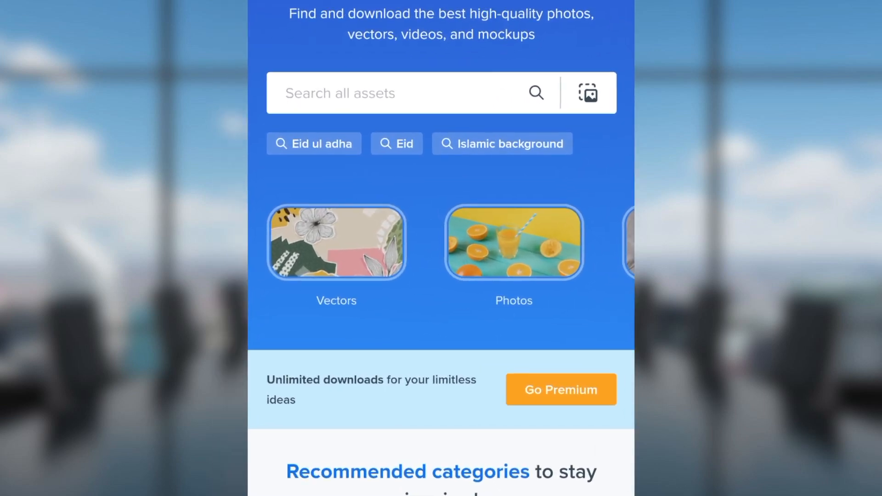
Search Freepik for '3d logo mockup' and open the golden embossed-paper mockup result
scroll("down", 3)
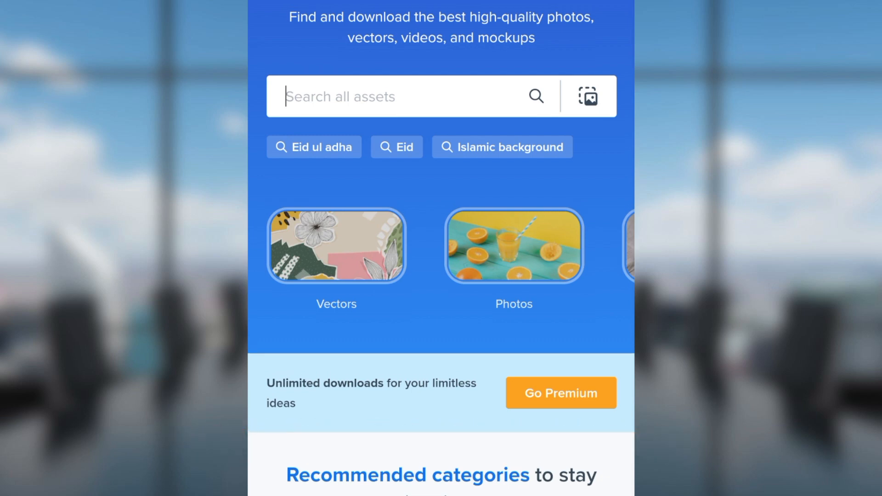
left_click(393, 96)
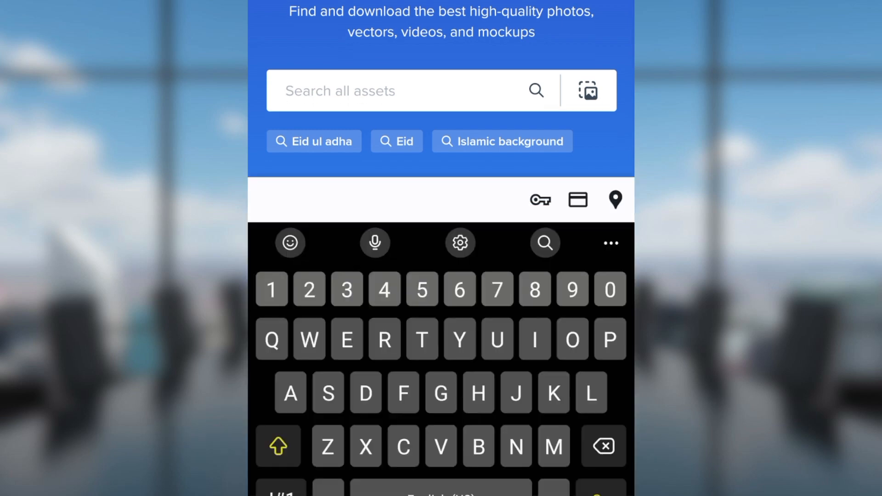
type("3d")
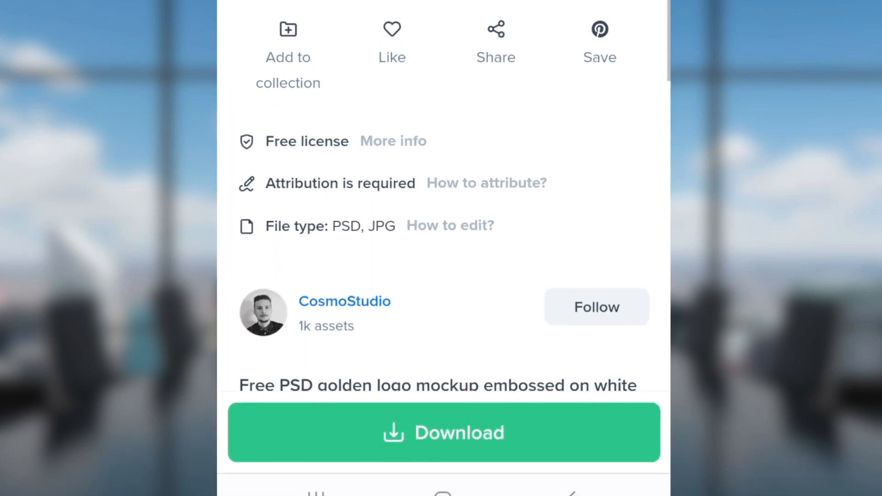
Download the 86.9 MB golden logo mockup and open the downloaded file
left_click(443, 433)
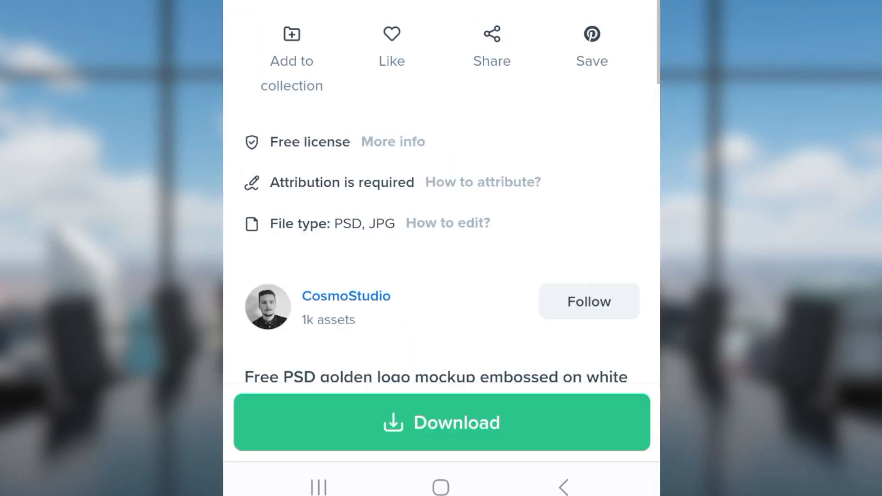
scroll("down", 3)
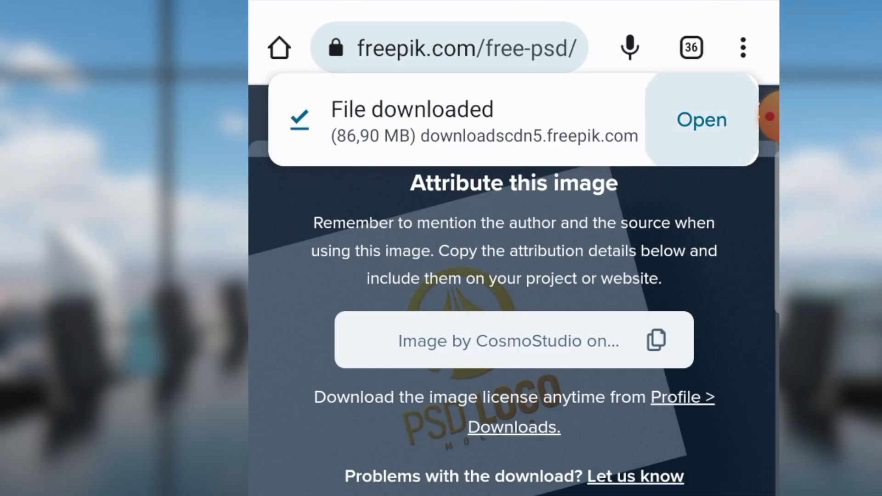
left_click(701, 119)
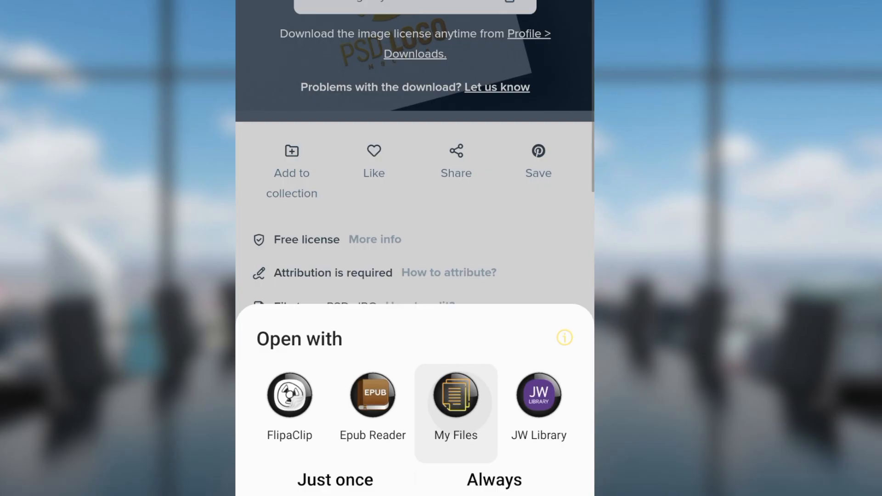
Choose My Files from the Open-with sheet, then load photopea.com
left_click(455, 395)
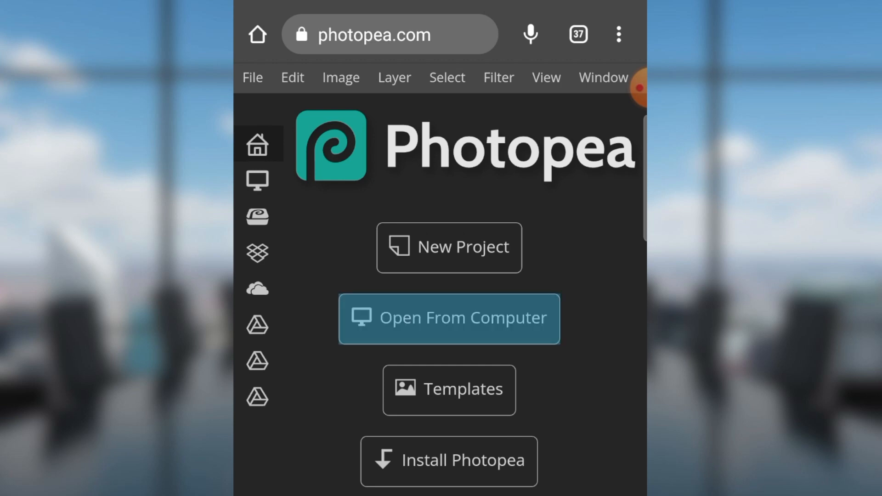
mouse_move(448, 318)
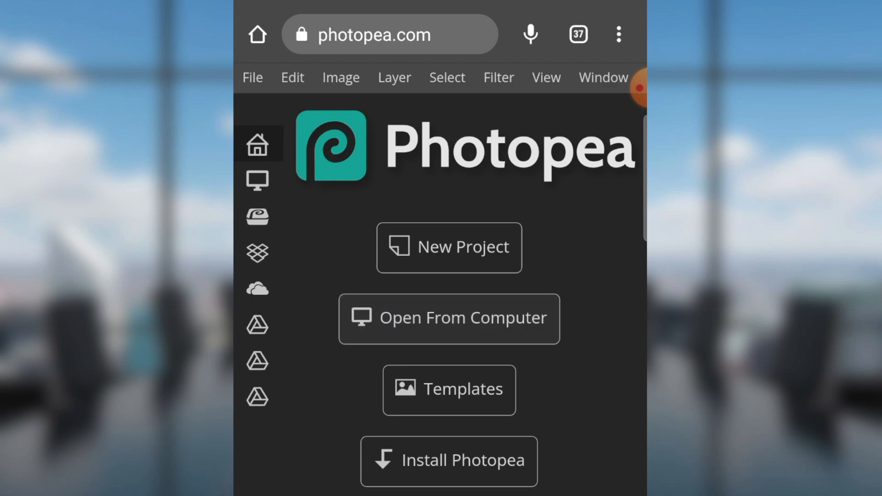
Start opening a file in Photopea and pick the Files app as source
left_click(448, 318)
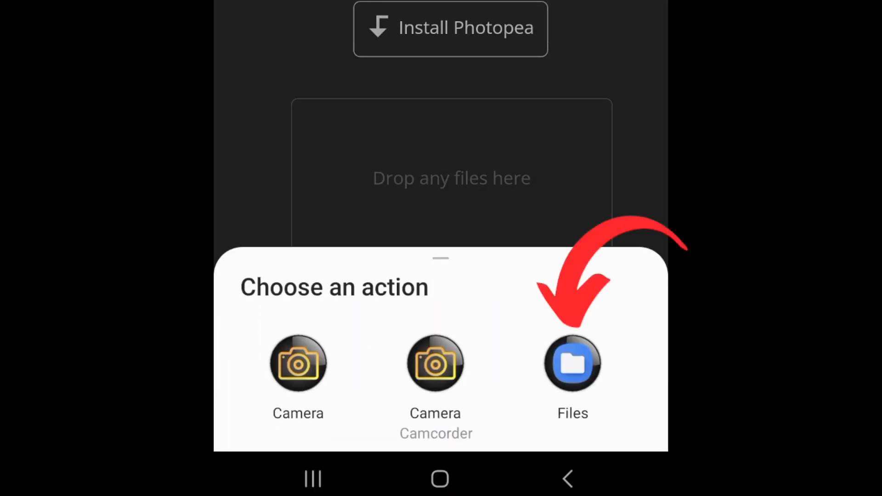
left_click(573, 363)
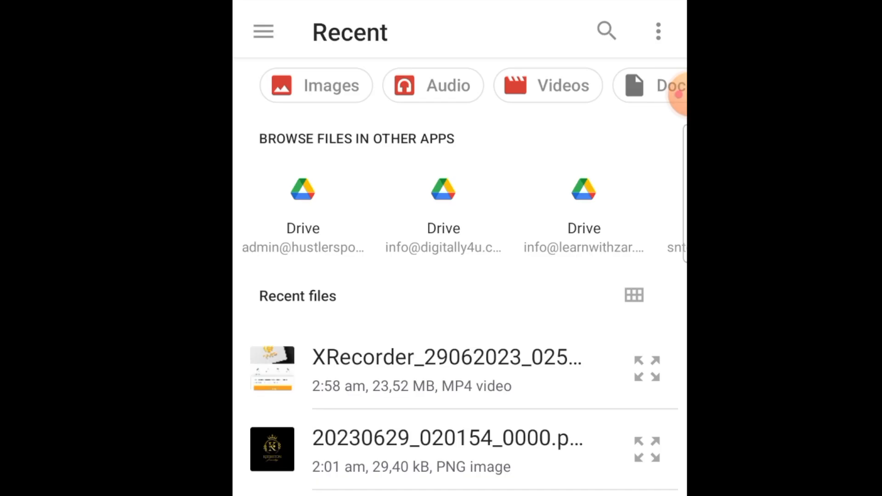
scroll("left", 3)
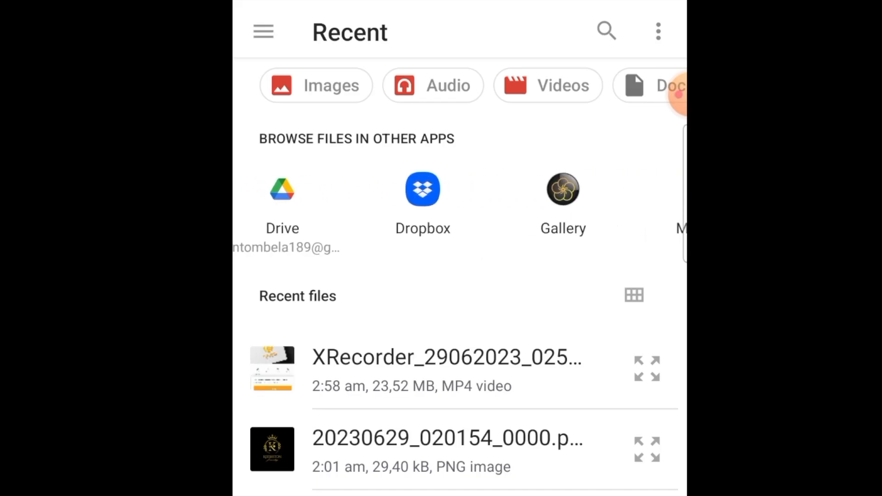
scroll("left", 3)
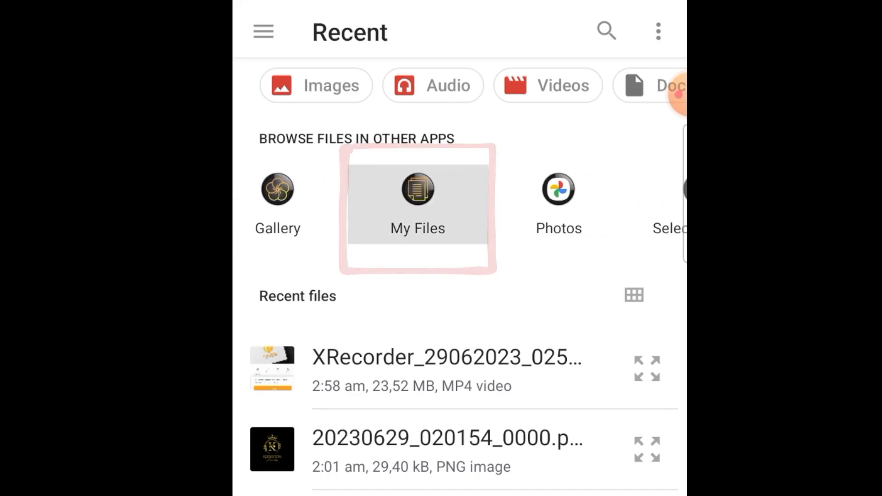
Browse My Files to Downloads and select the golden-logo-mockup zip
left_click(417, 202)
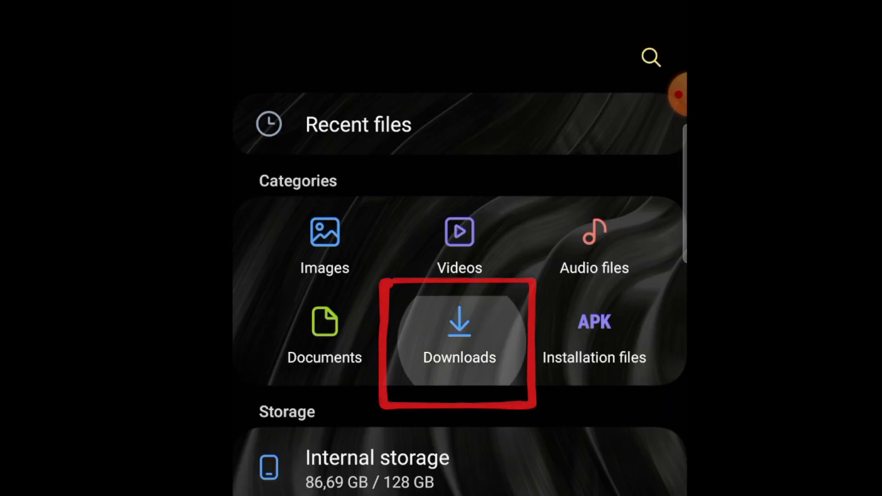
left_click(458, 338)
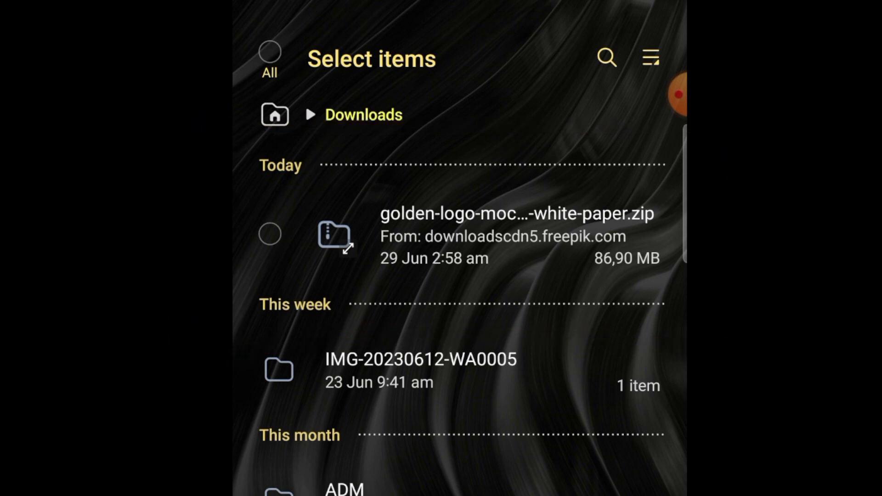
left_click(270, 234)
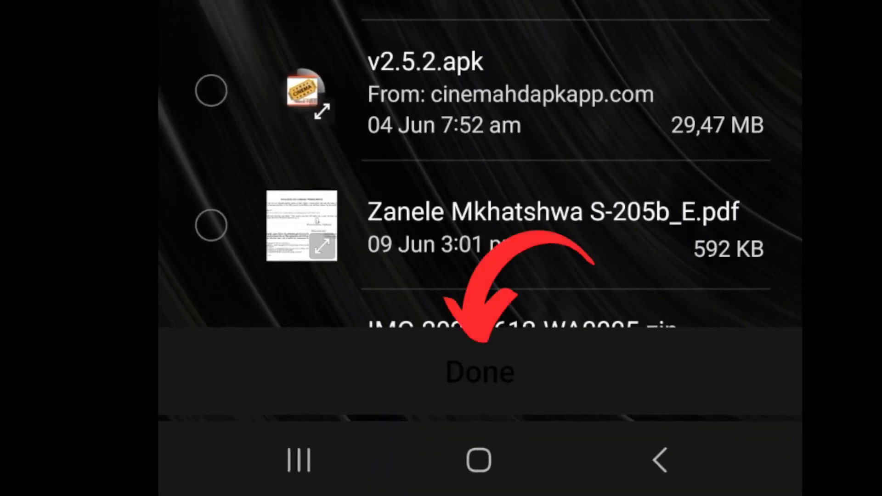
left_click(479, 371)
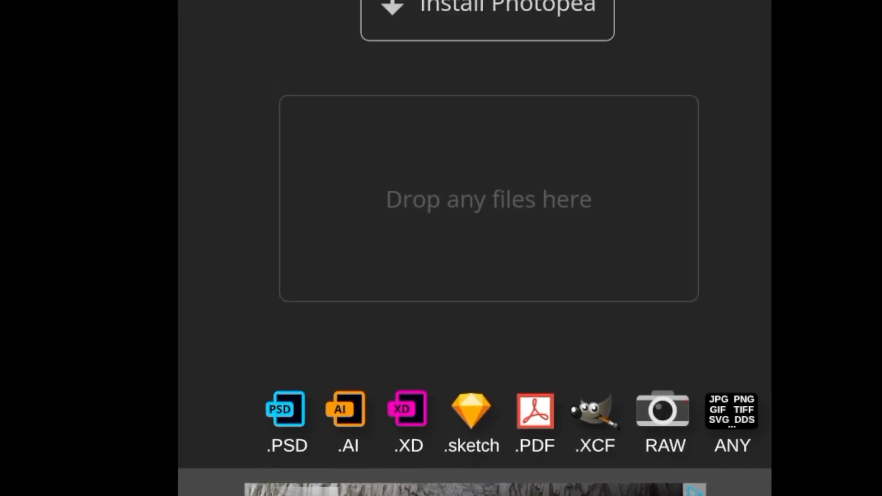
Wait for the mockup PSD to load as two document tabs
scroll("up", 3)
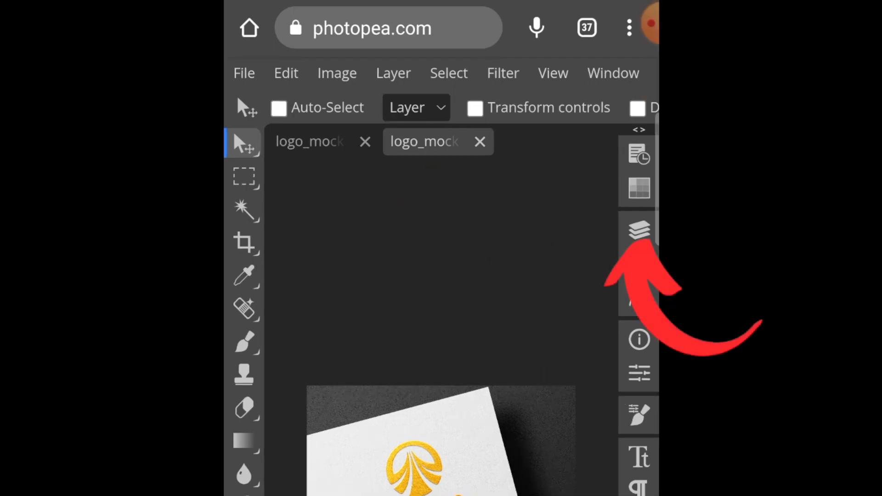
Open 'Place your design here' from the Layers panel and hide its placeholder logo layer
left_click(638, 230)
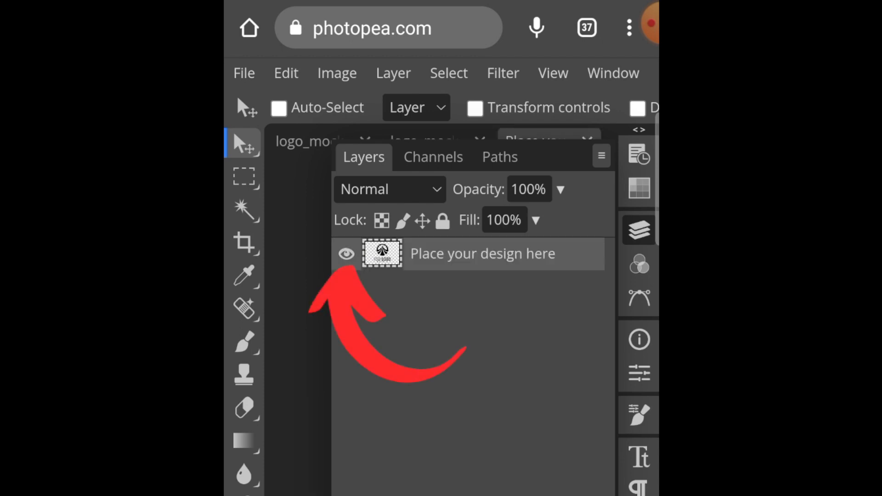
left_click(346, 253)
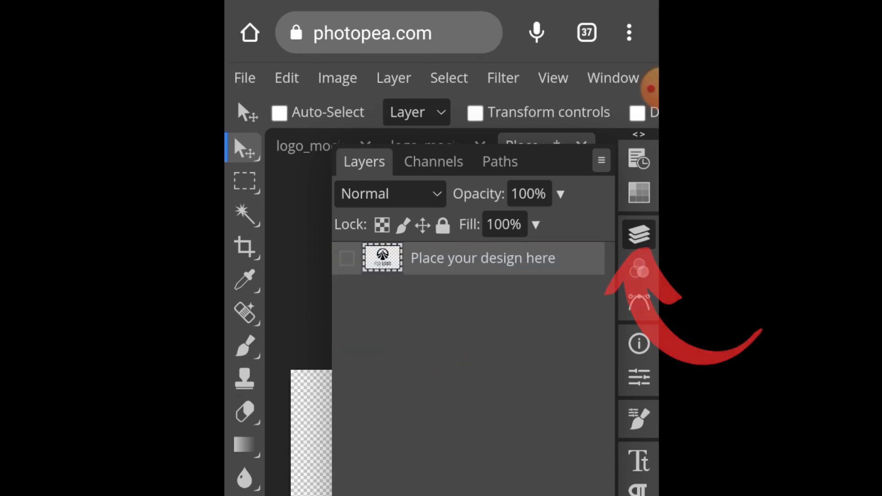
left_click(638, 234)
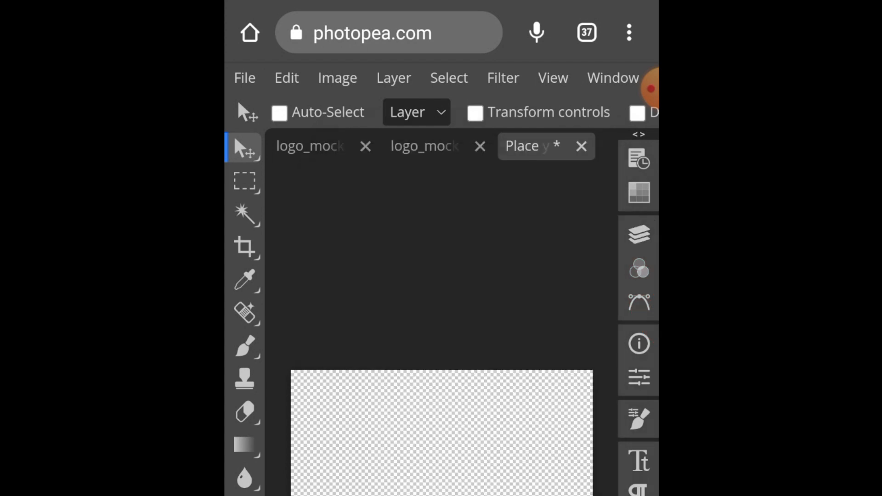
Place the gold Keithston crest PNG from phone files via File > Open & Place
left_click(243, 78)
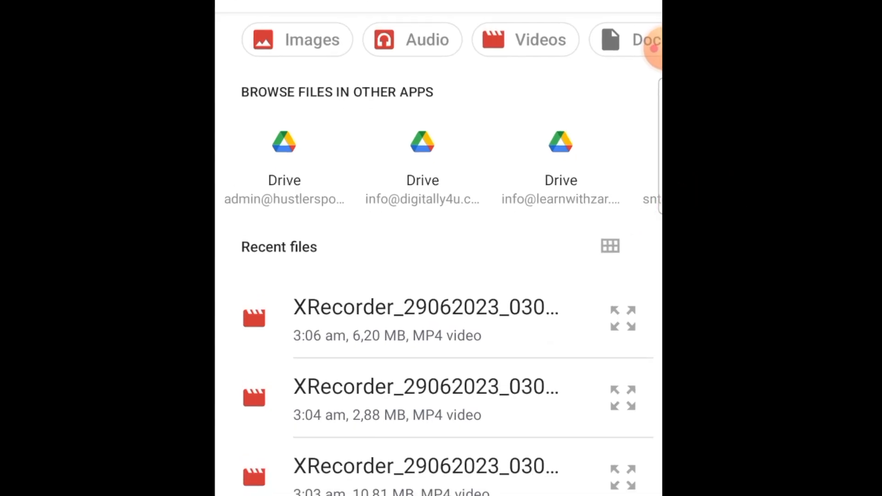
scroll("down", 3)
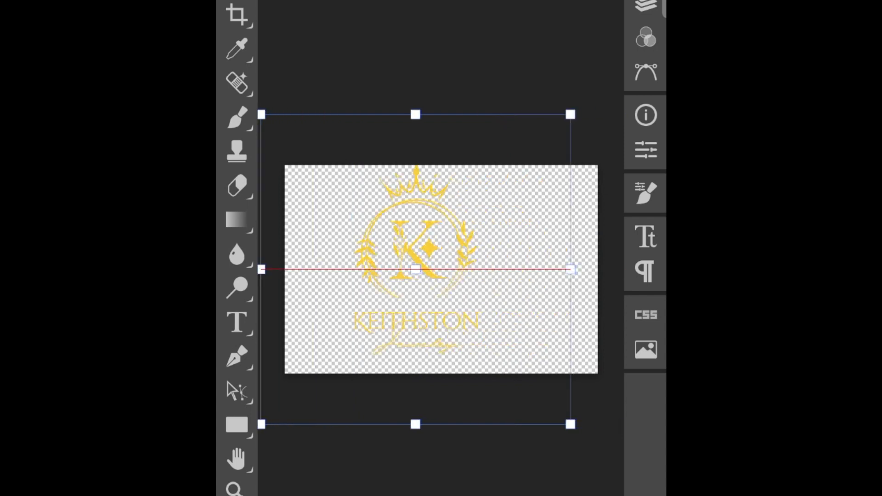
Commit the crest placement, save the smart object, and return to the mockup tab
left_click(275, 63)
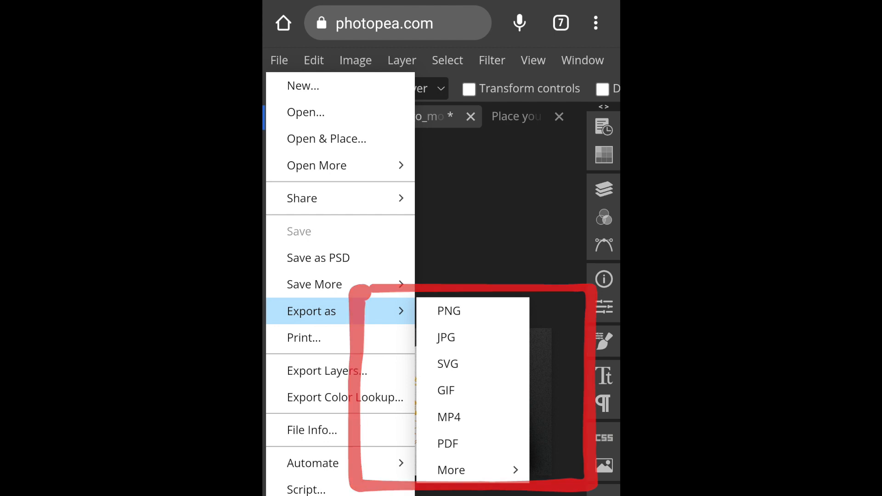
Export the finished mockup as PNG, then return to the Freepik results tab
left_click(448, 310)
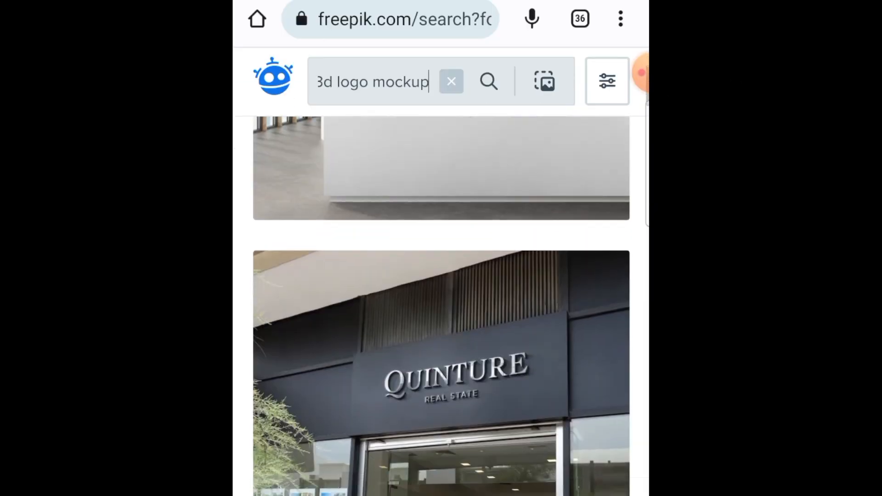
scroll("up", 3)
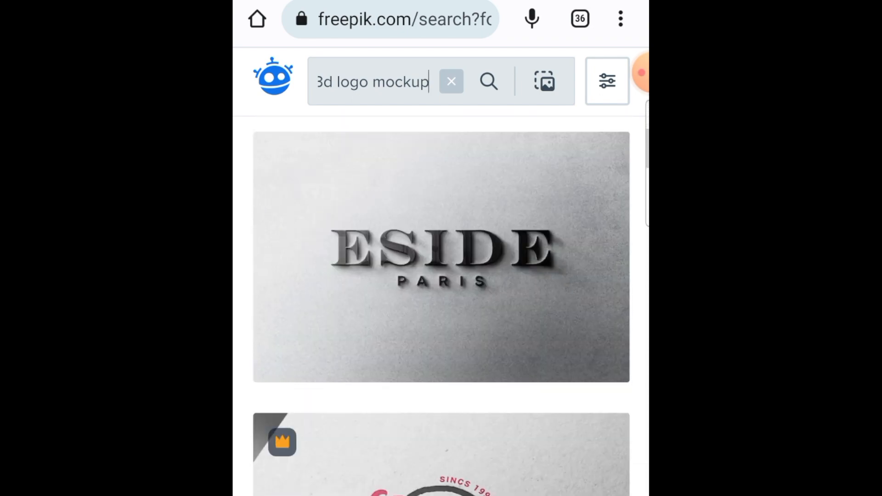
scroll("down", 3)
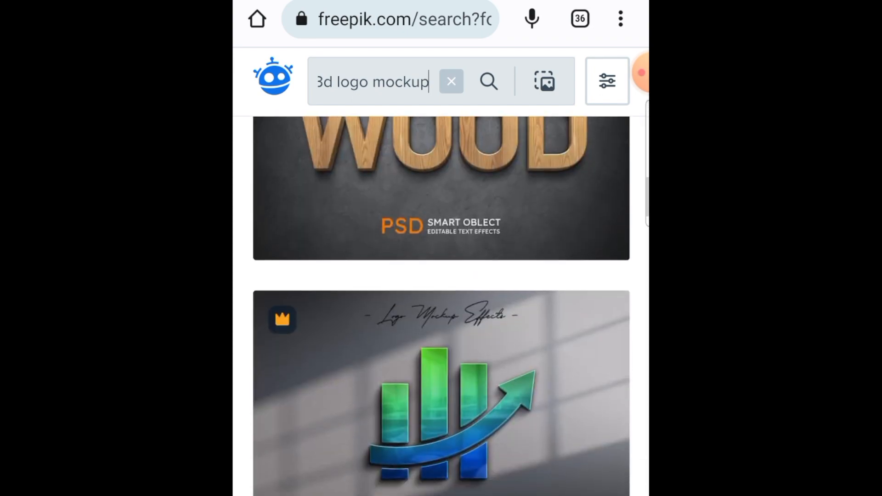
scroll("down", 3)
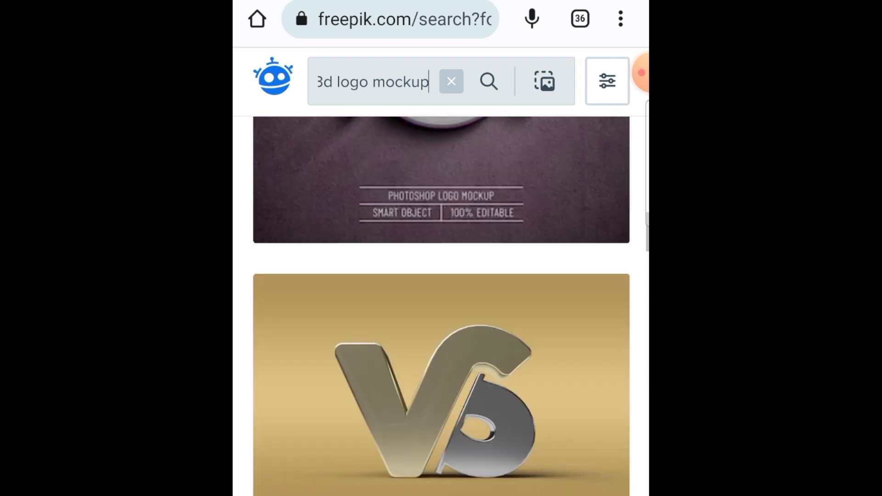
scroll("down", 3)
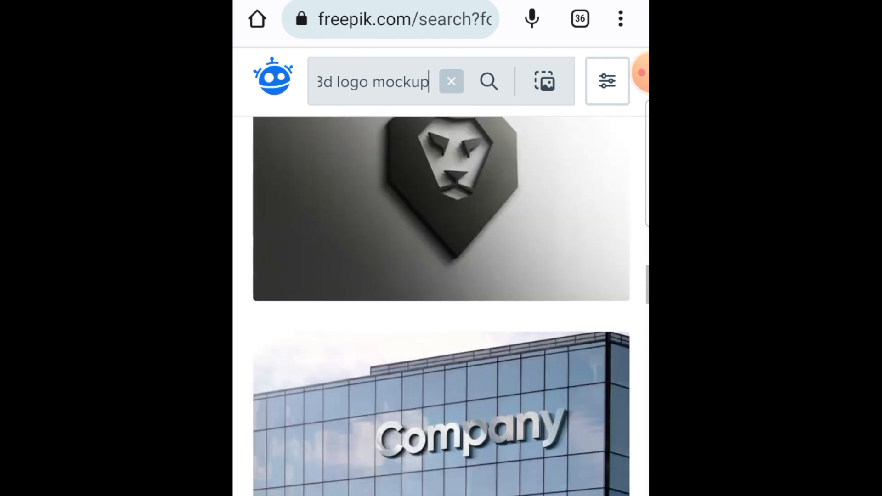
scroll("down", 3)
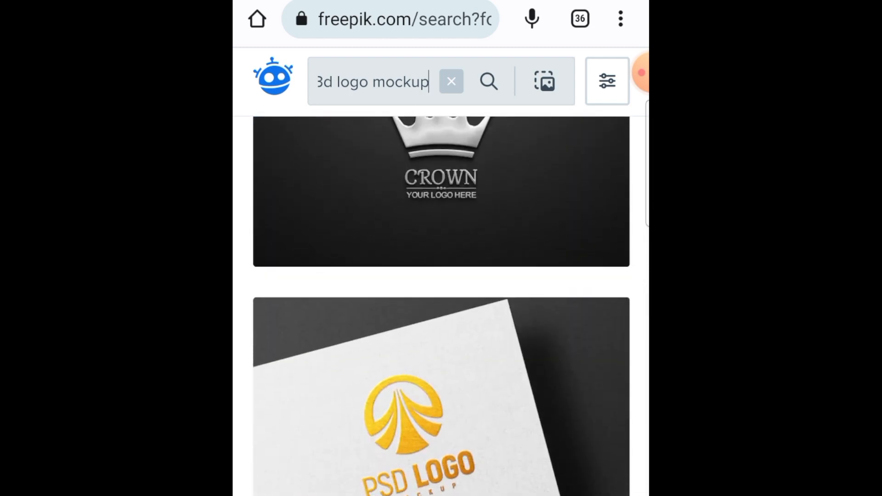